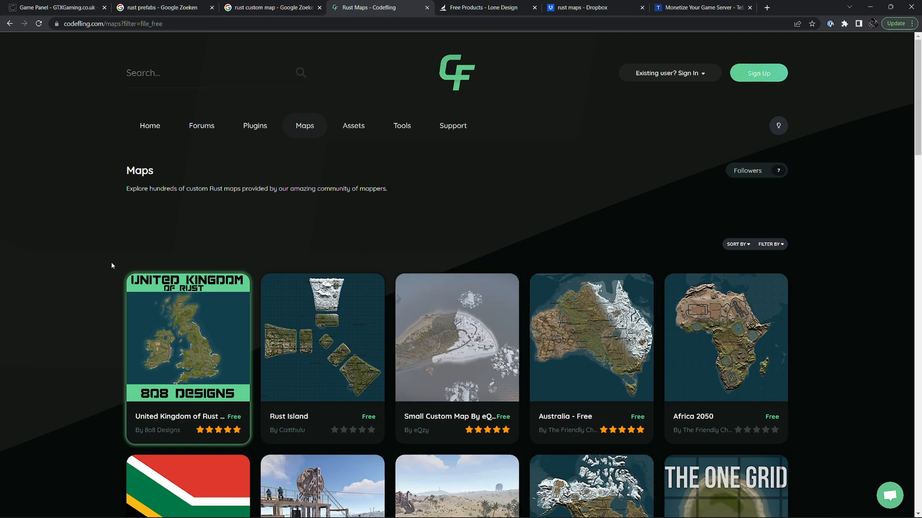
# Switch from Codefling's free Rust maps to the GTXGaming Rust Dedicated Server panel
pyautogui.click(52, 8)
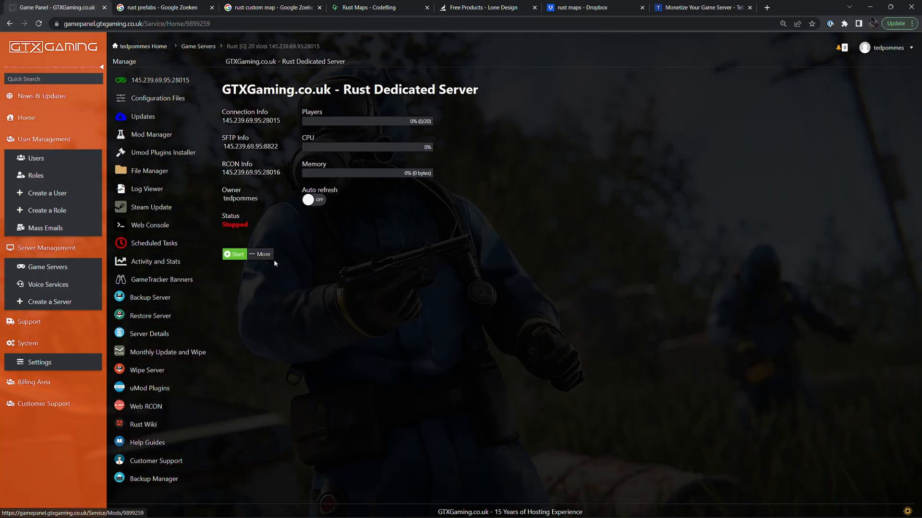
# In server.cfg's Config Editor, tick Enable Custom Map and focus the empty Custom Map URL field
pyautogui.click(158, 98)
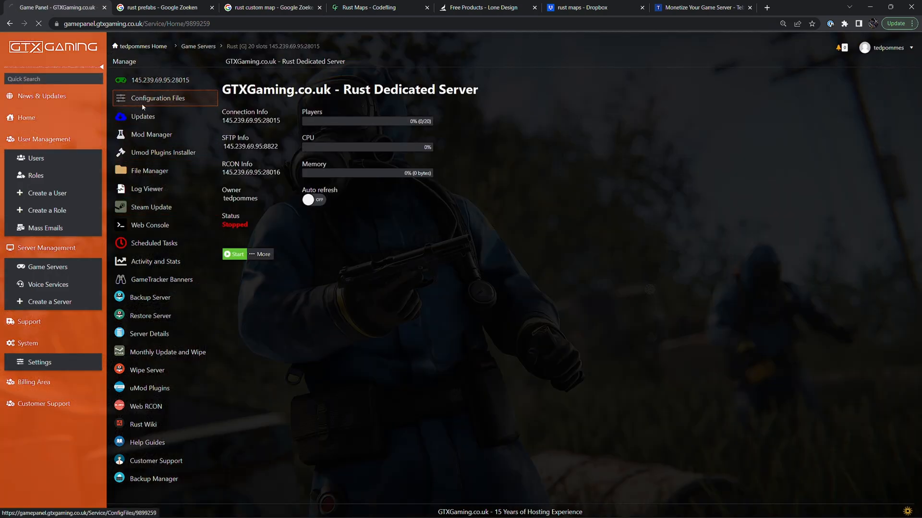
pyautogui.click(158, 98)
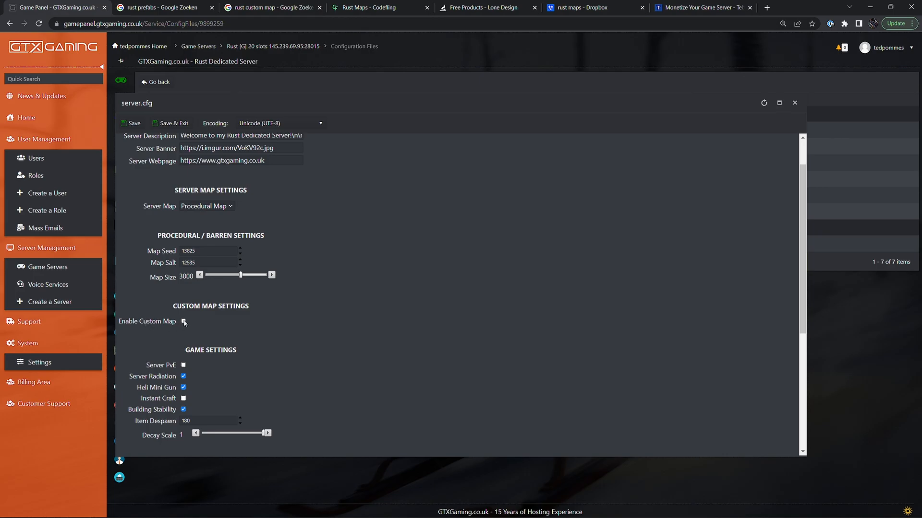
pyautogui.click(183, 320)
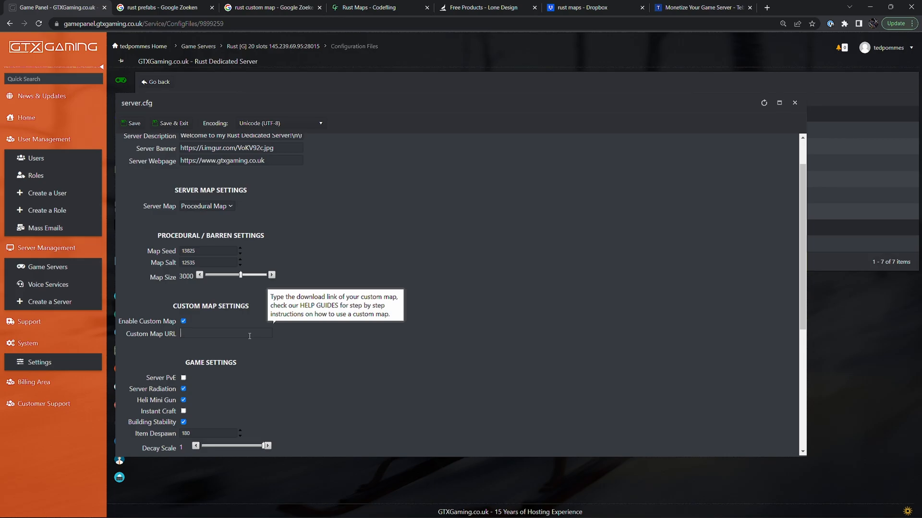
pyautogui.click(224, 334)
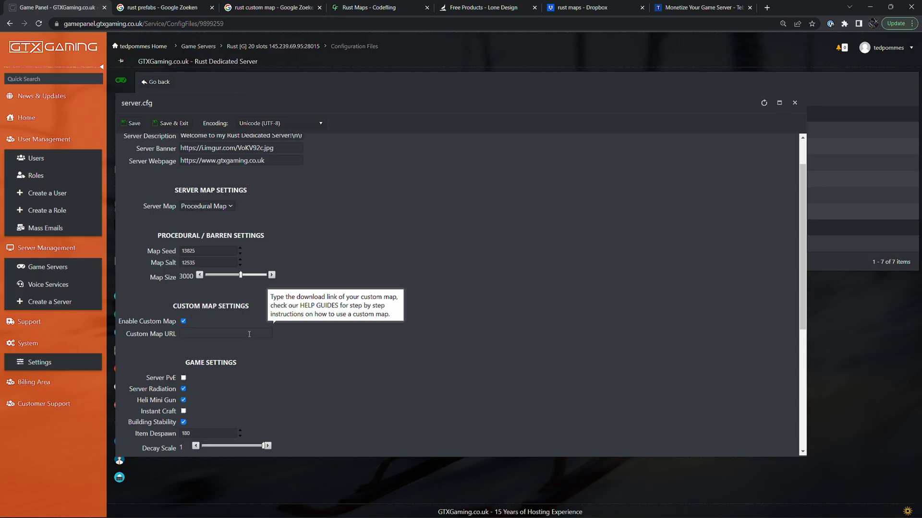
pyautogui.moveTo(504, 400)
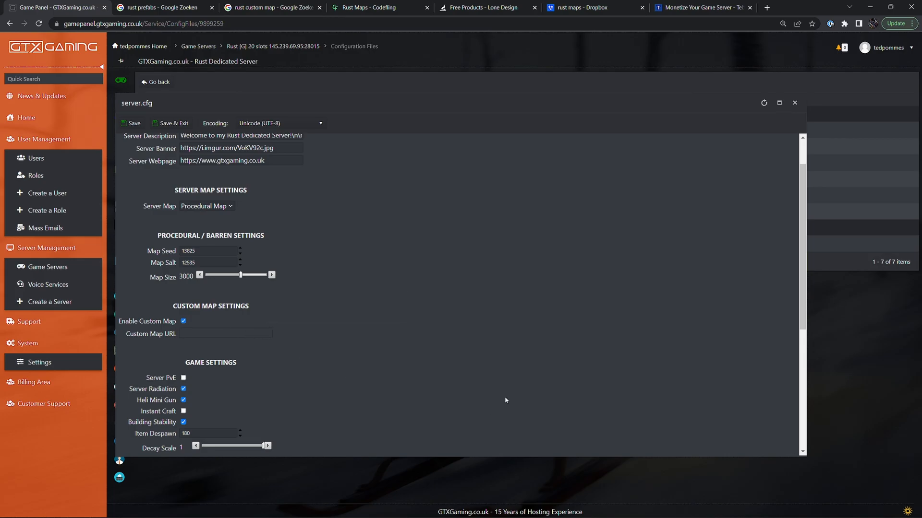
pyautogui.moveTo(650, 383)
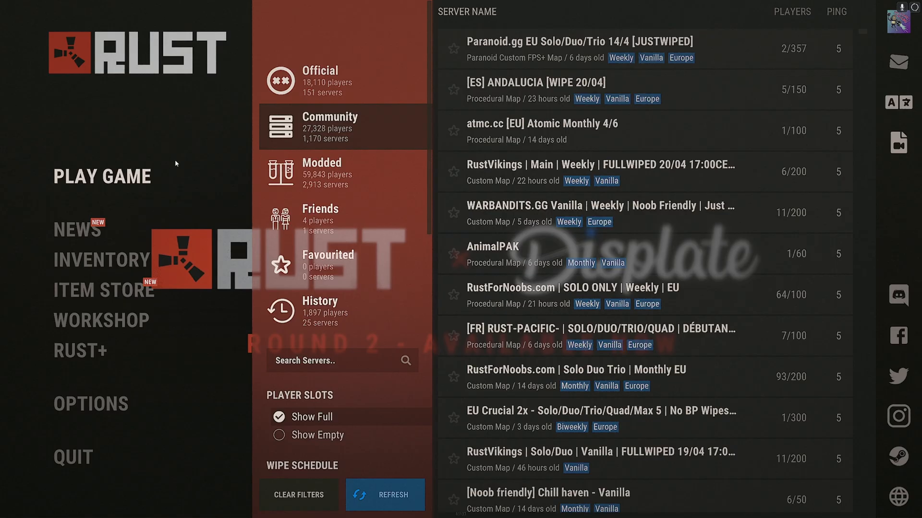
pyautogui.moveTo(645, 130)
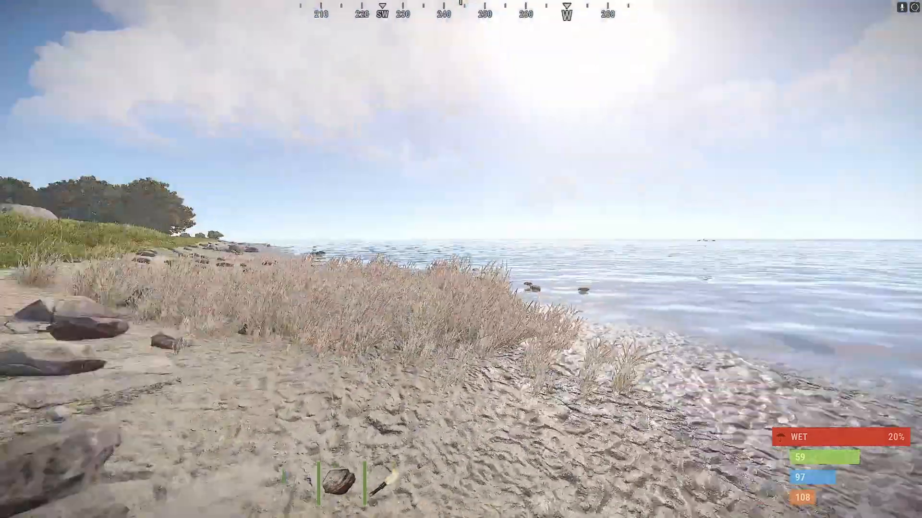
# Join a Community server from the Rust main menu and spawn onto a beach
pyautogui.press('g')
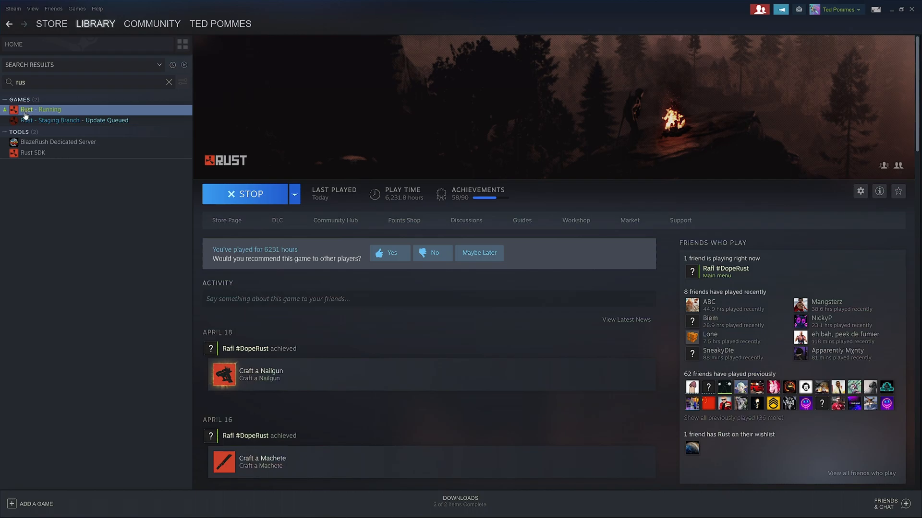
# Browse Rust's local game files through Steam Properties > Local Files
pyautogui.click(859, 190)
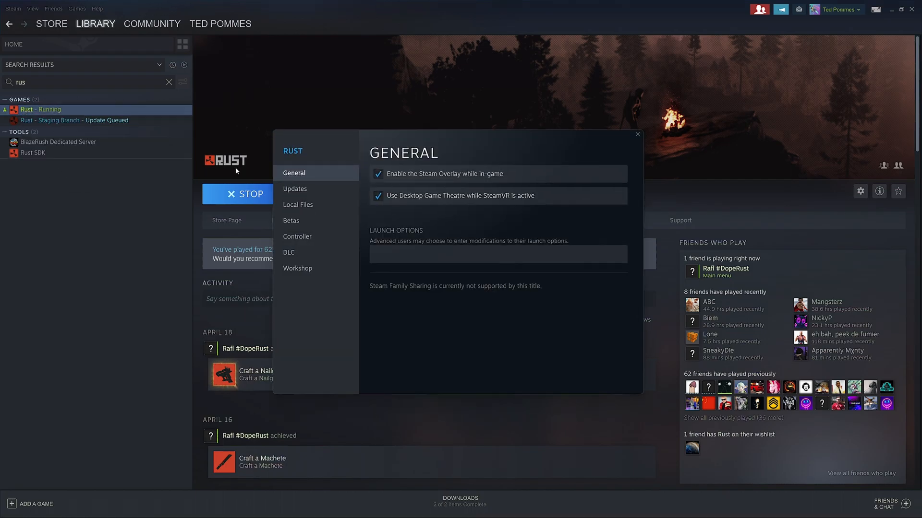
pyautogui.click(297, 204)
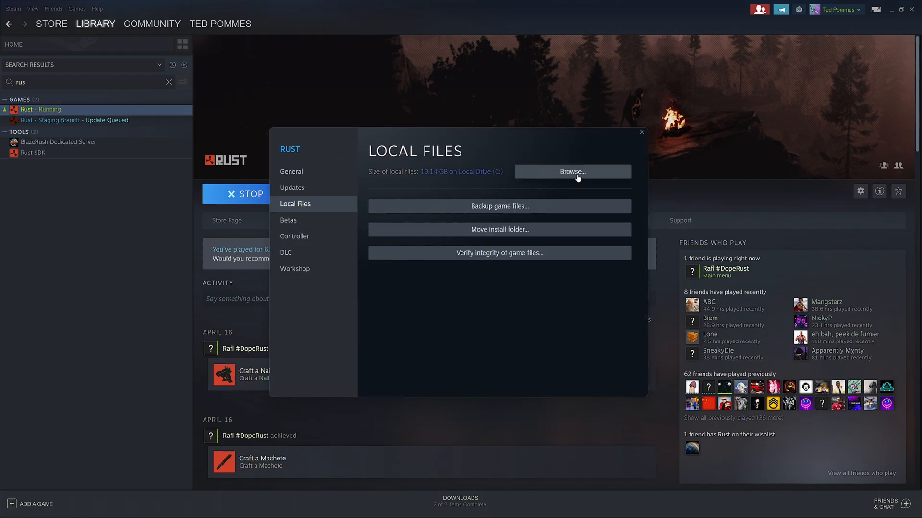
pyautogui.click(571, 171)
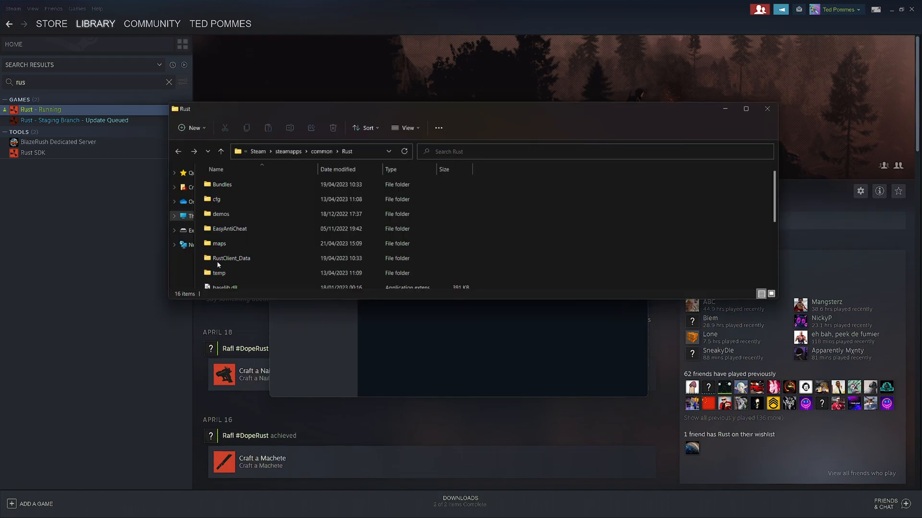
# In the maps folder, sort by Date modified and select the newest procedural .map file
pyautogui.doubleClick(219, 243)
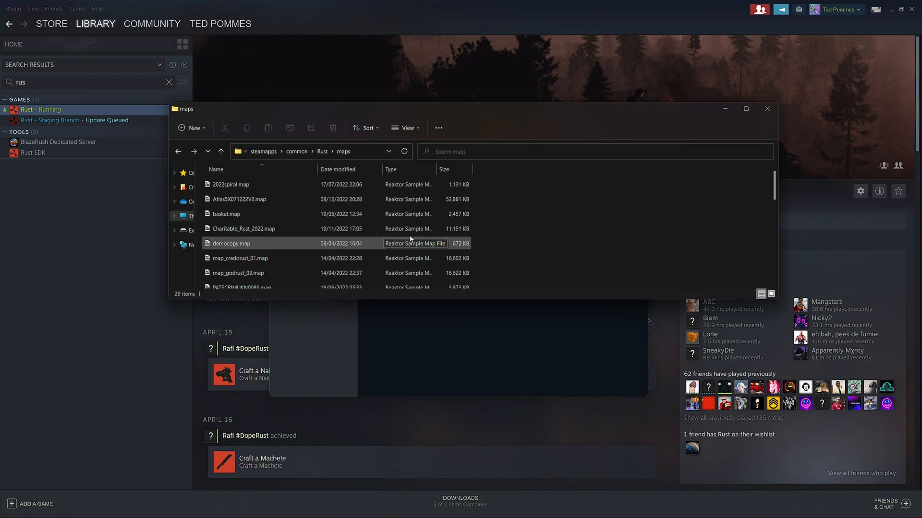
pyautogui.click(338, 169)
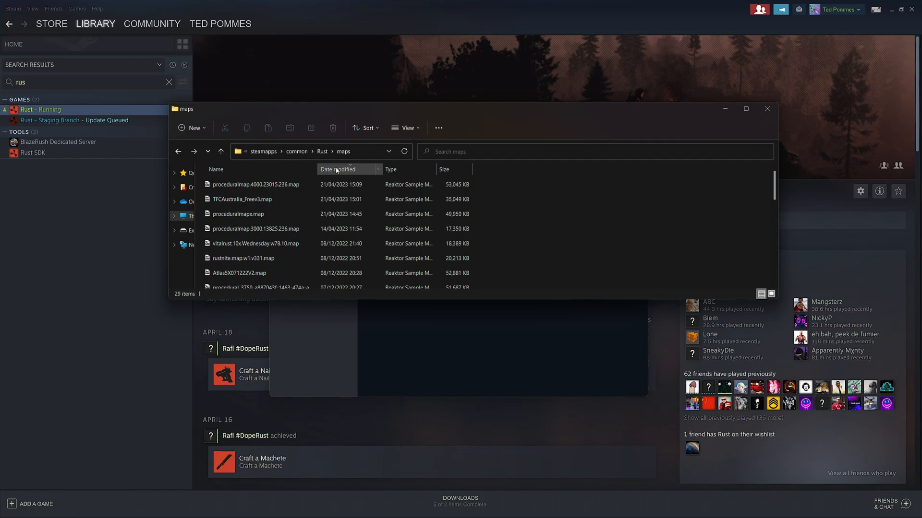
pyautogui.click(255, 185)
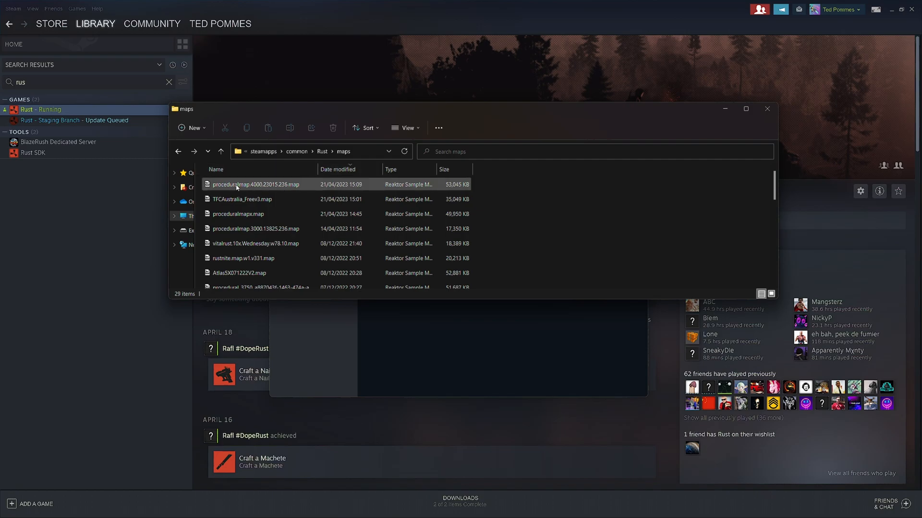
pyautogui.moveTo(256, 184)
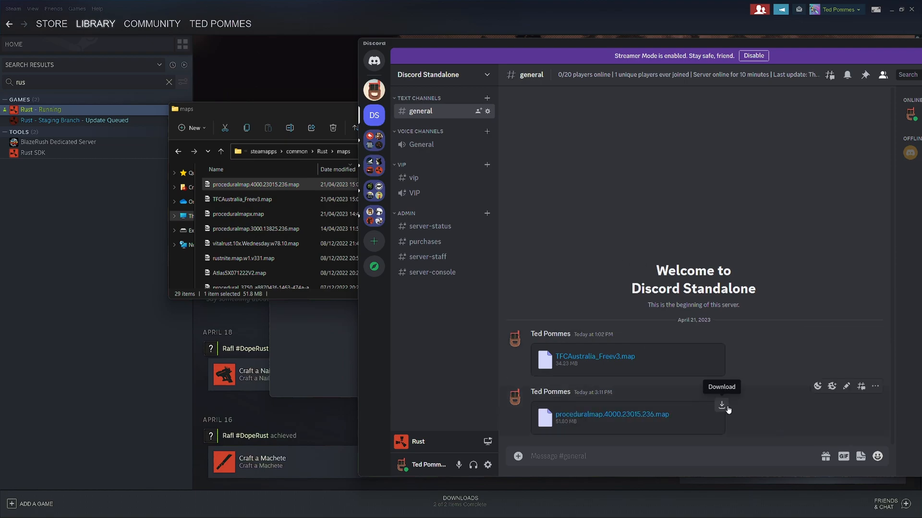
# Copy the link of proceduralmap.4000.23015.236.map uploaded to Discord's #general channel
pyautogui.rightClick(612, 414)
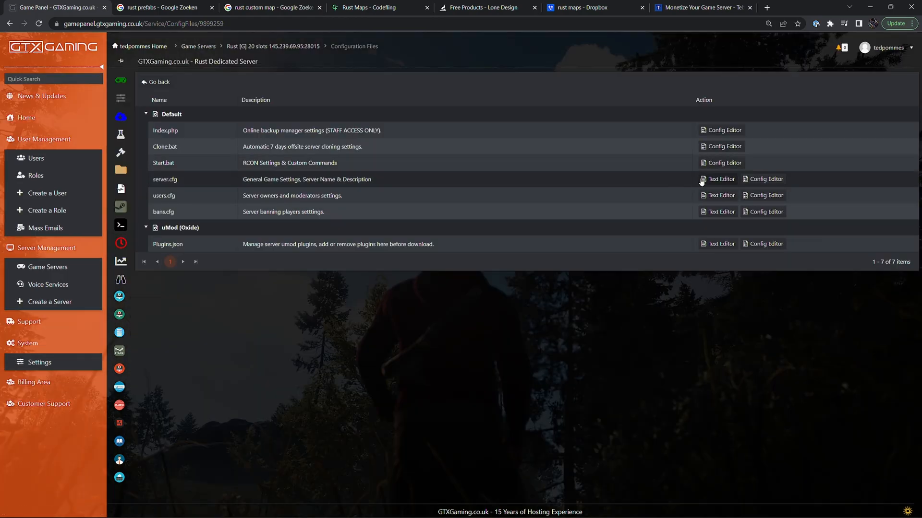
# Paste the Discord map link into server.cfg's Custom Map URL and Save & Exit
pyautogui.click(717, 178)
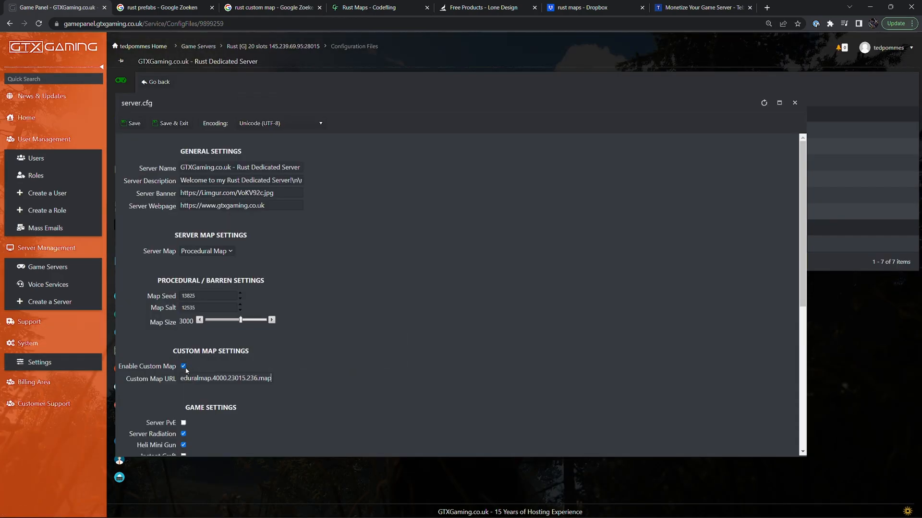
pyautogui.moveTo(189, 388)
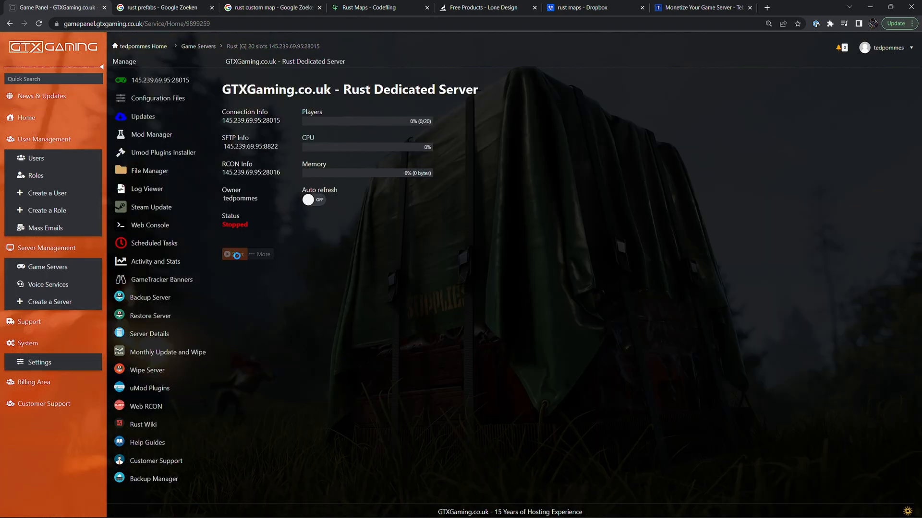
# Start the Rust server and watch the Web Console load the procedural map from the custom URL
pyautogui.click(235, 253)
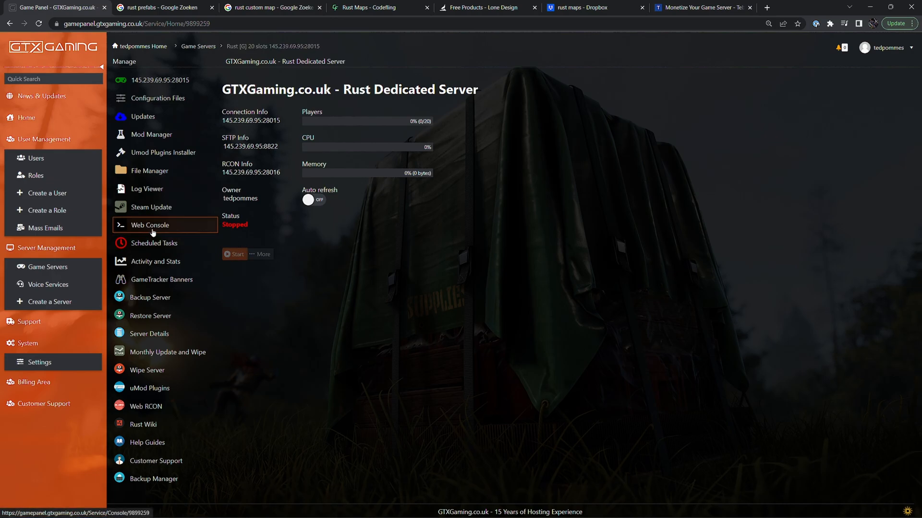
pyautogui.click(234, 254)
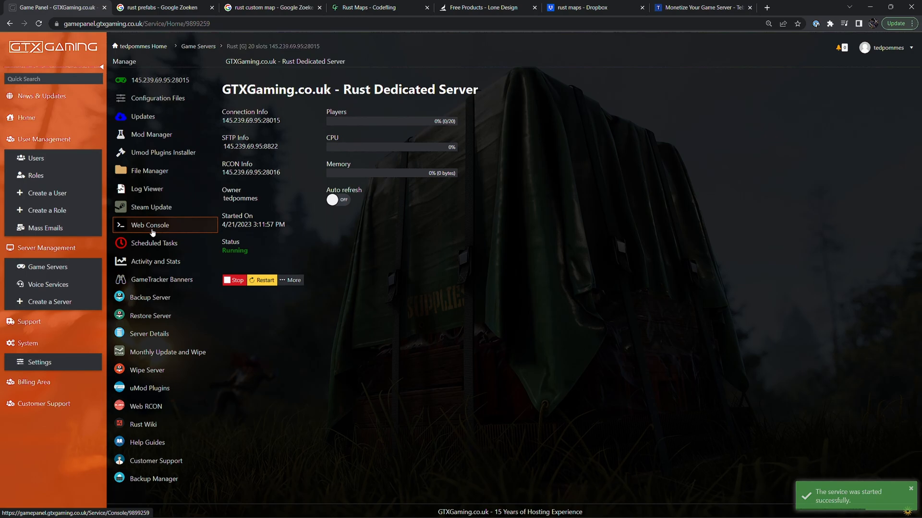
pyautogui.click(150, 225)
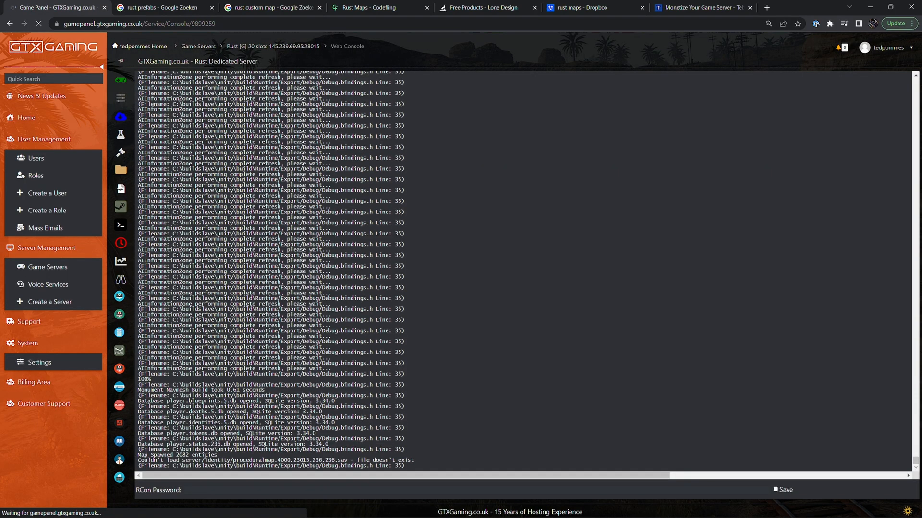
pyautogui.moveTo(322, 459)
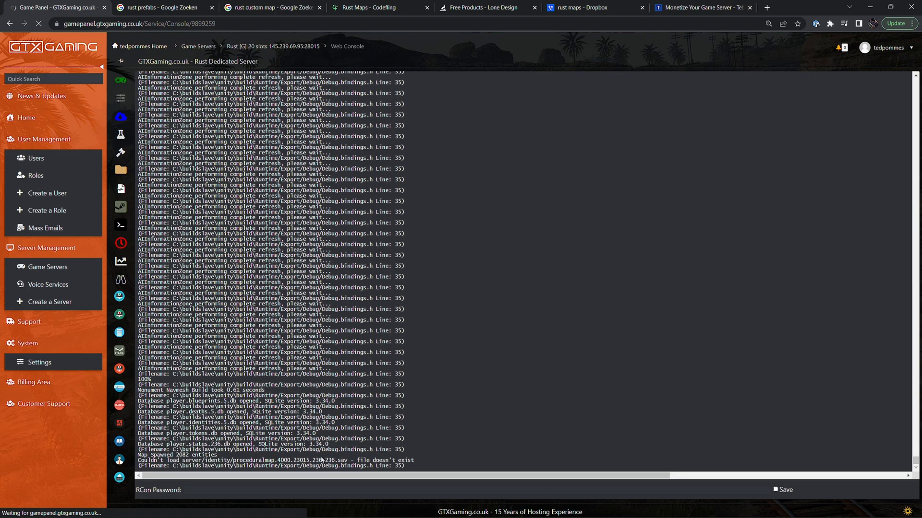
pyautogui.moveTo(320, 459)
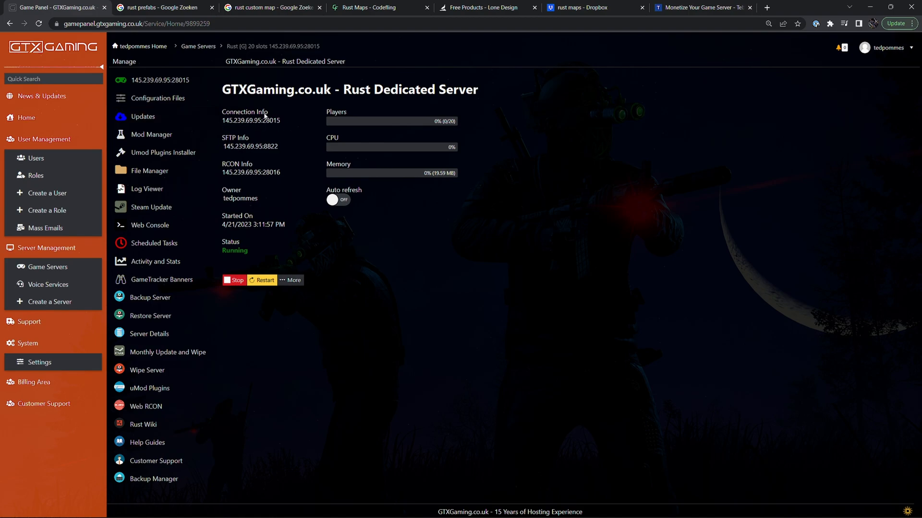
pyautogui.moveTo(593, 514)
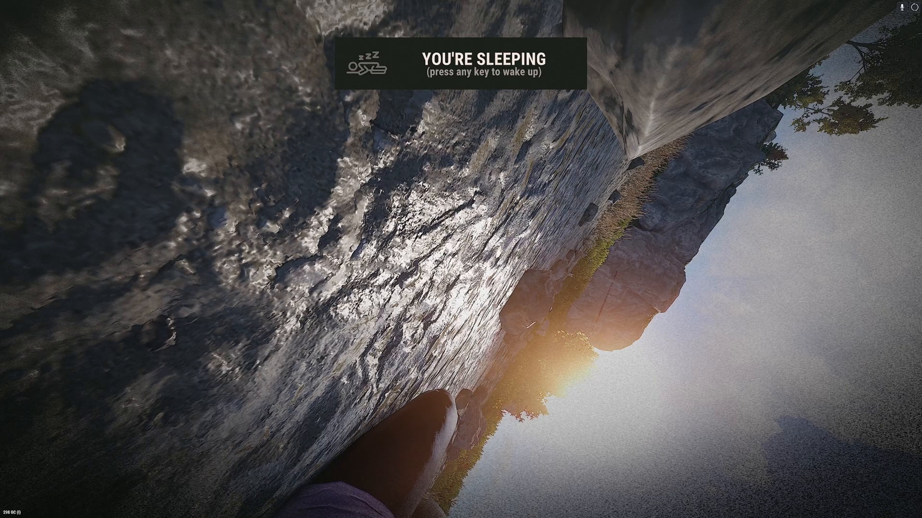
# Wake the character, check the in-game map, then Alt+Tab back to the GTXGaming panel
pyautogui.press('space')
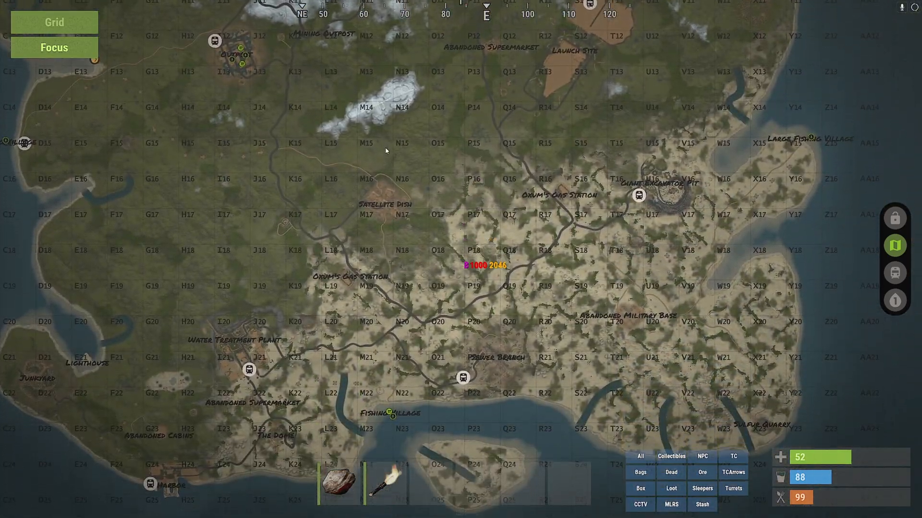
pyautogui.press('g')
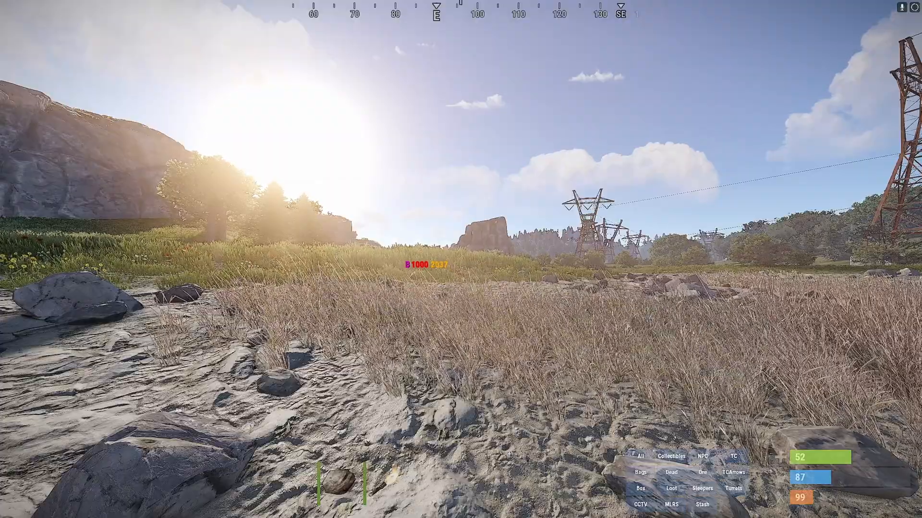
pyautogui.press('Escape')
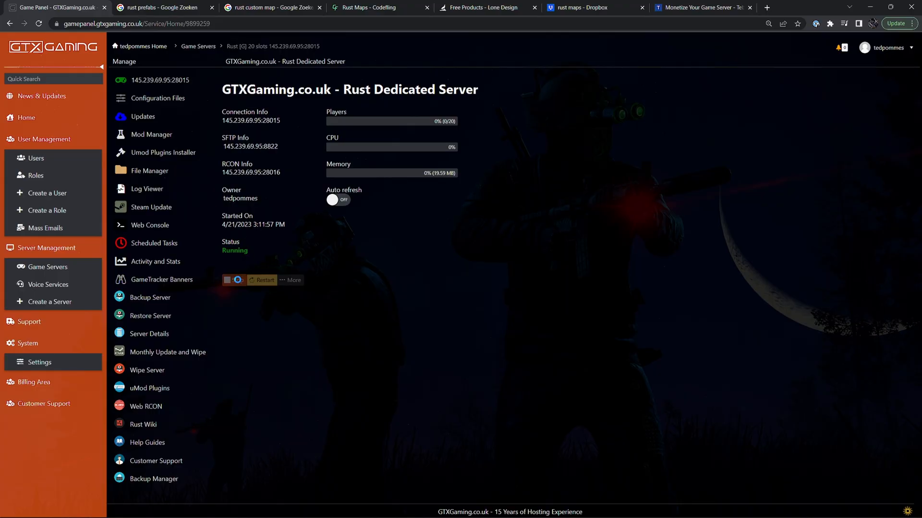
# Open the Australia - Free map card on Codefling, then move on to Lone Design's free prefabs
pyautogui.click(380, 8)
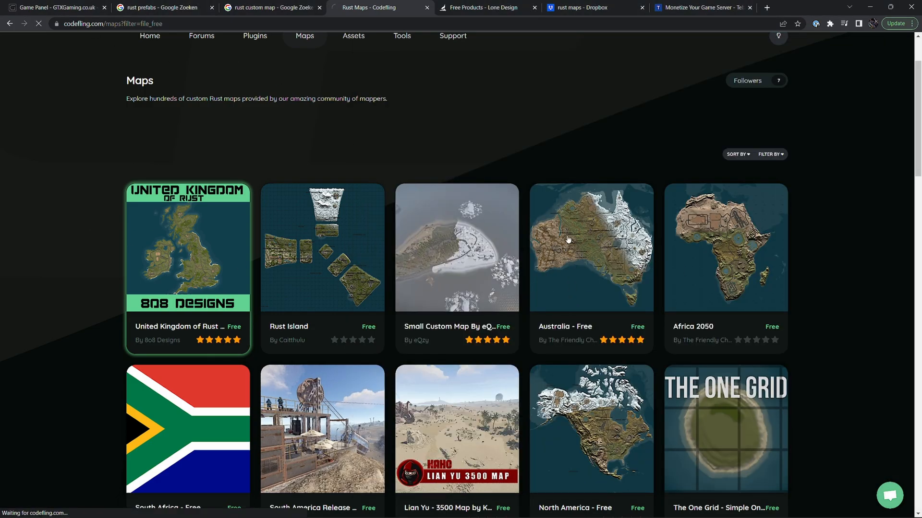
pyautogui.click(591, 246)
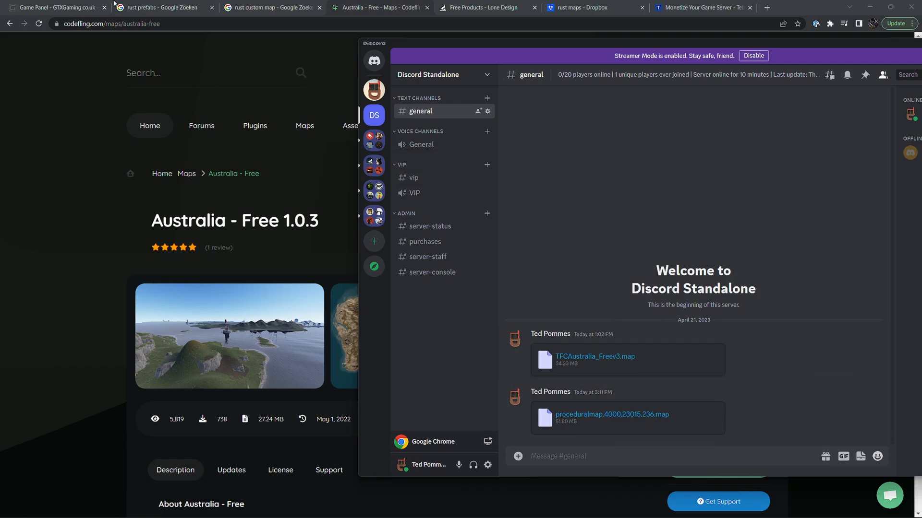
pyautogui.click(52, 8)
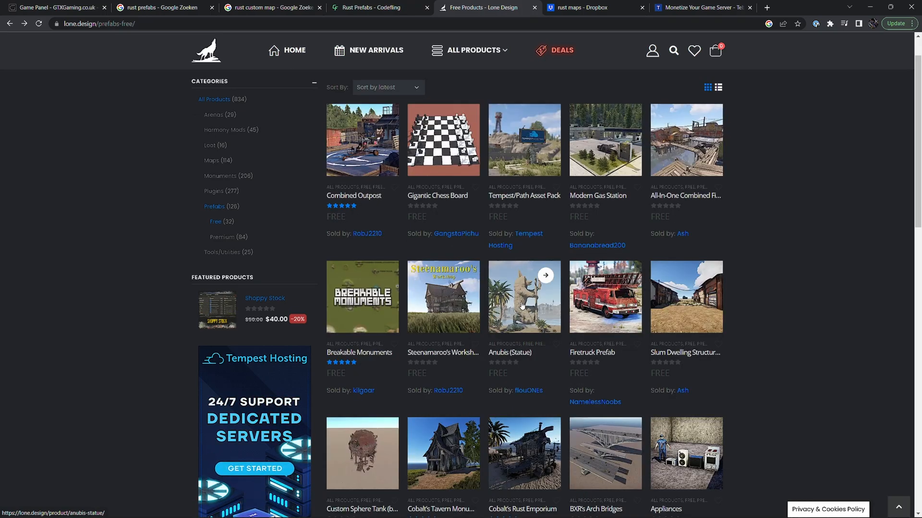
# View the Anubis (Statue) prefab page, then the RustEdit Launcher release page
pyautogui.click(523, 297)
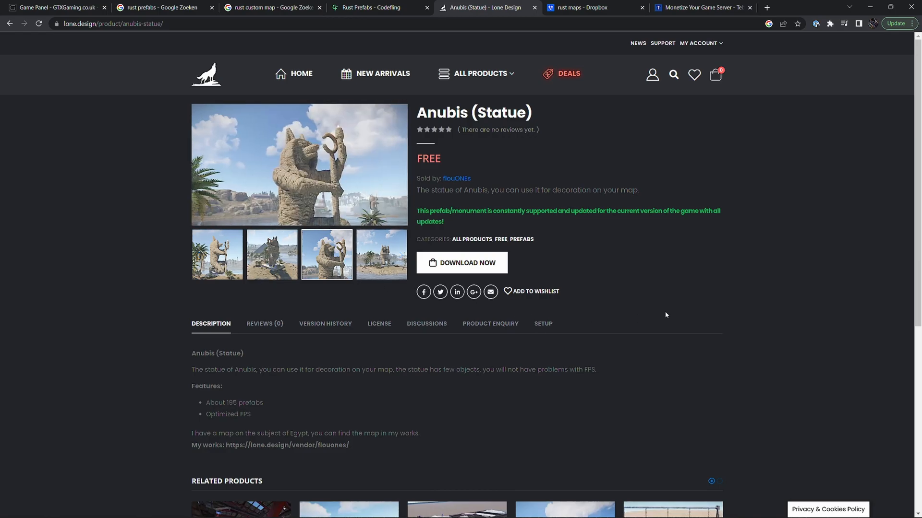
pyautogui.click(461, 263)
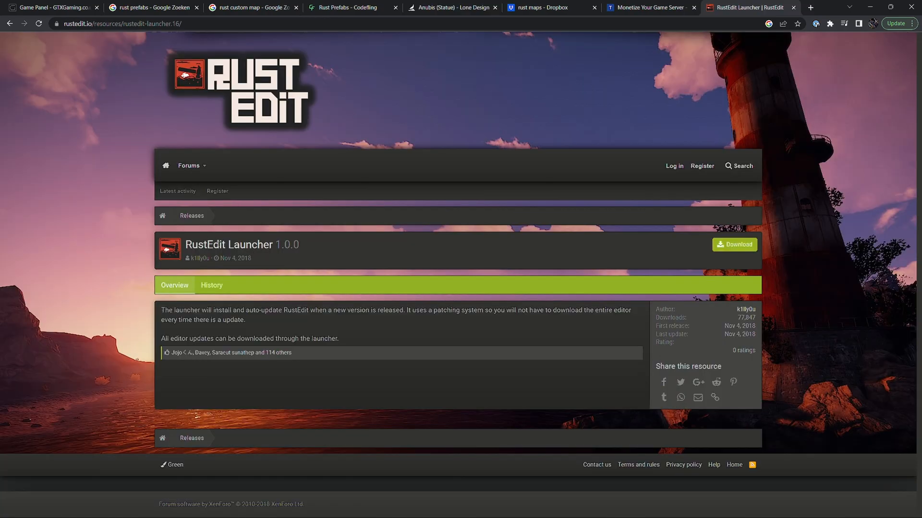
pyautogui.moveTo(185, 180)
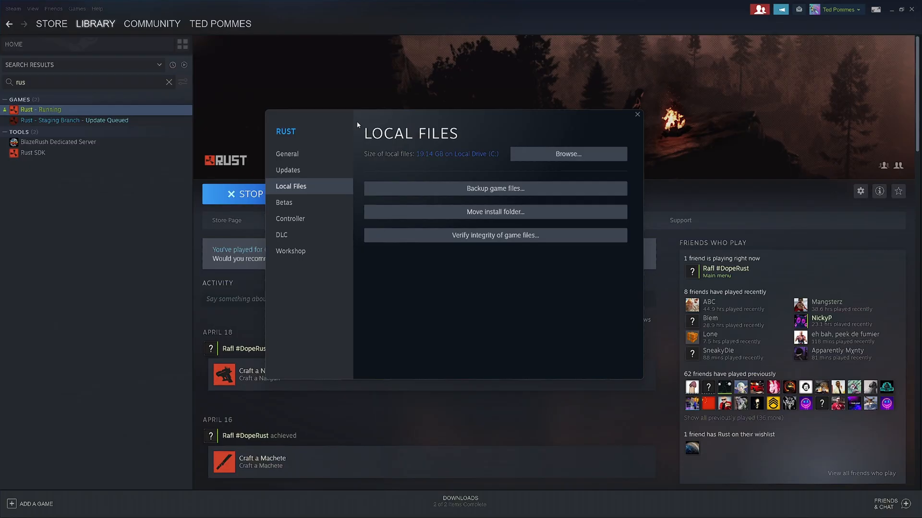
pyautogui.moveTo(235, 139)
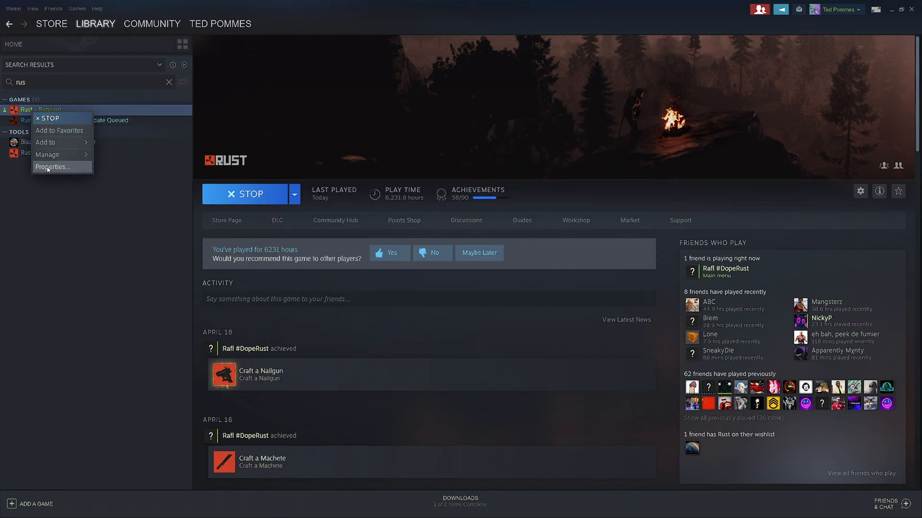
# Open Rust's local game files folder from Steam's Properties, then launch RustEdit
pyautogui.click(52, 167)
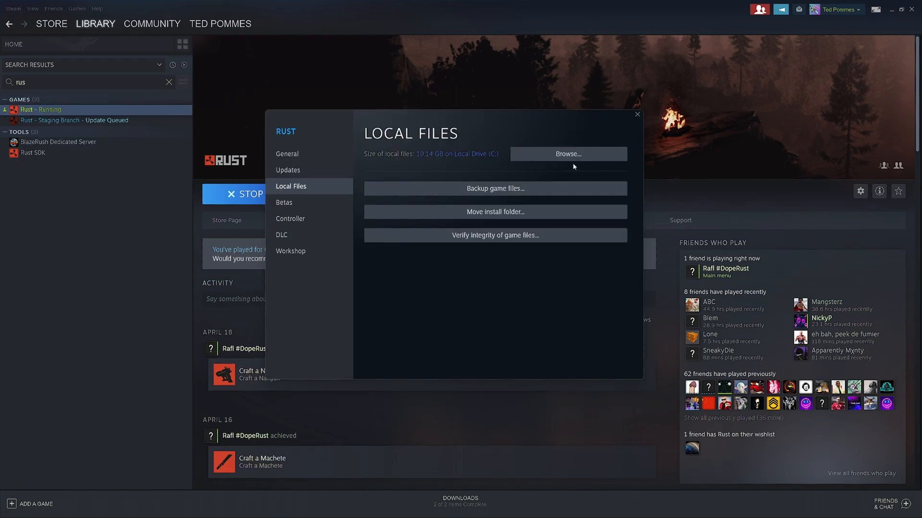
pyautogui.moveTo(504, 157)
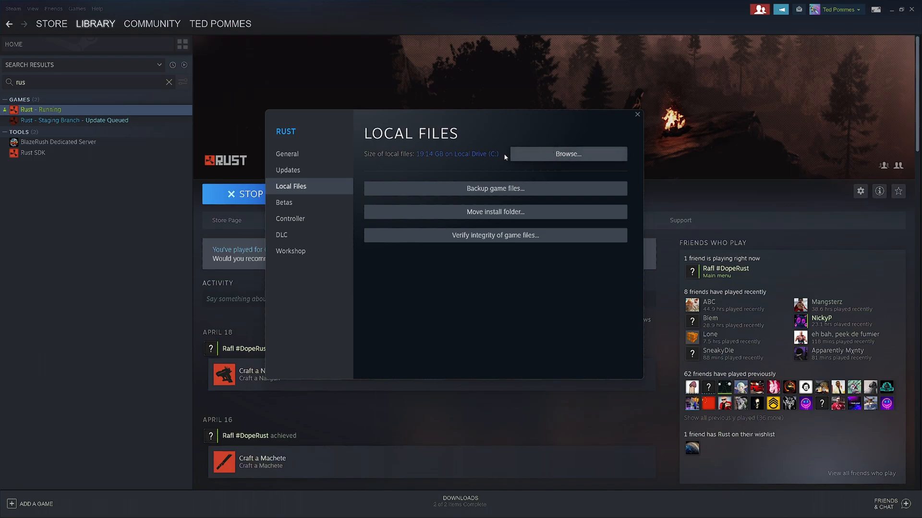
pyautogui.click(566, 154)
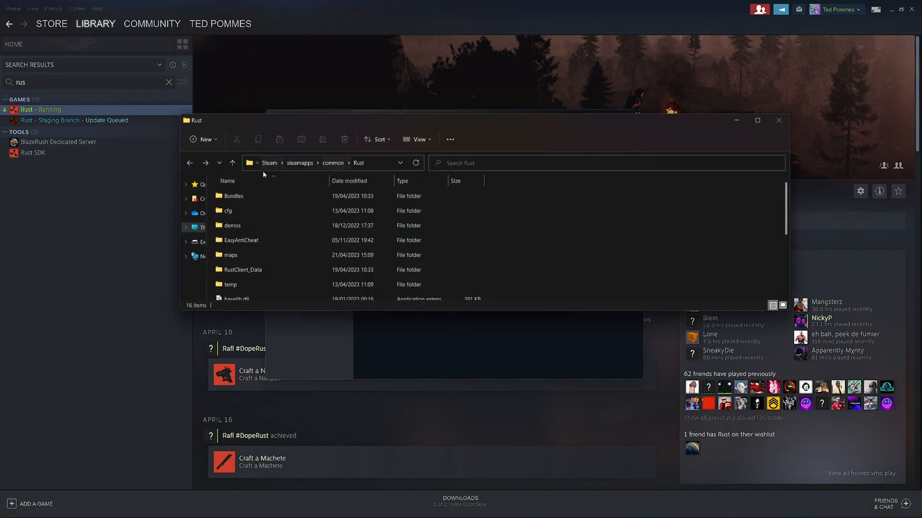
pyautogui.click(317, 163)
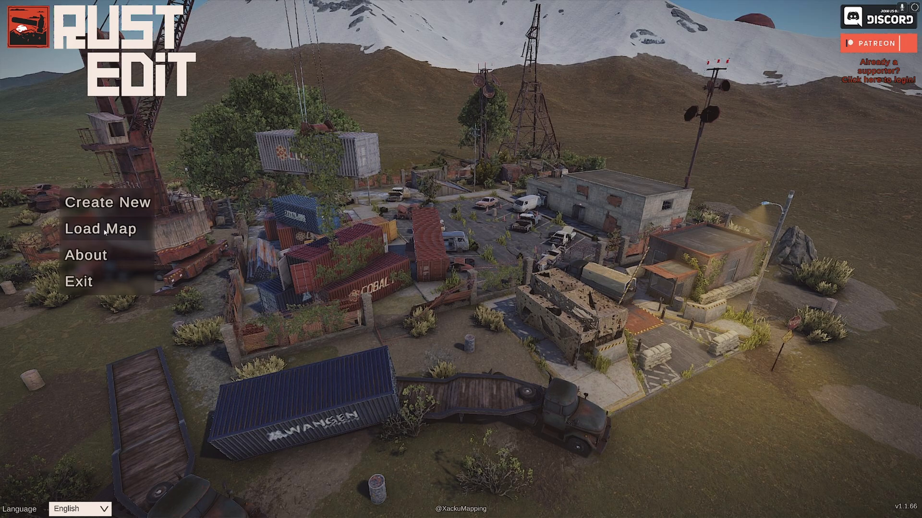
# Load the Australia .map file in RustEdit and unlock it with its password
pyautogui.click(100, 228)
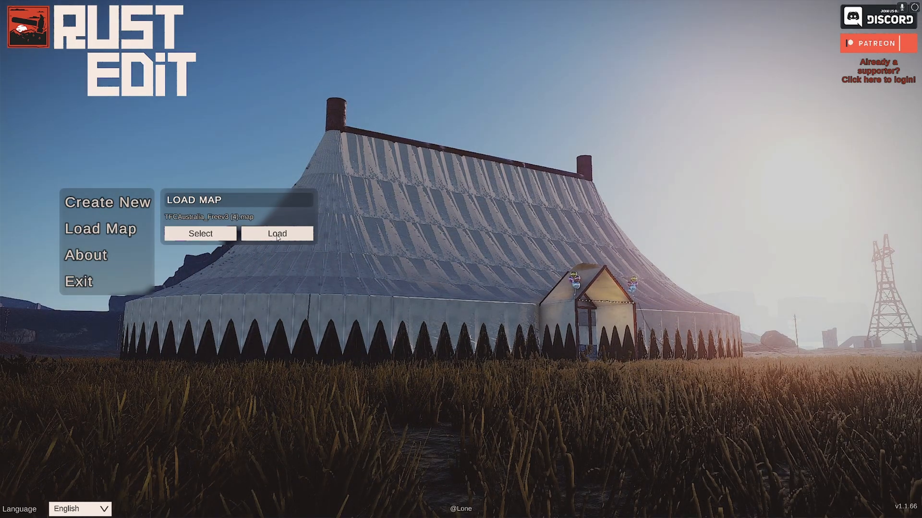
pyautogui.click(276, 234)
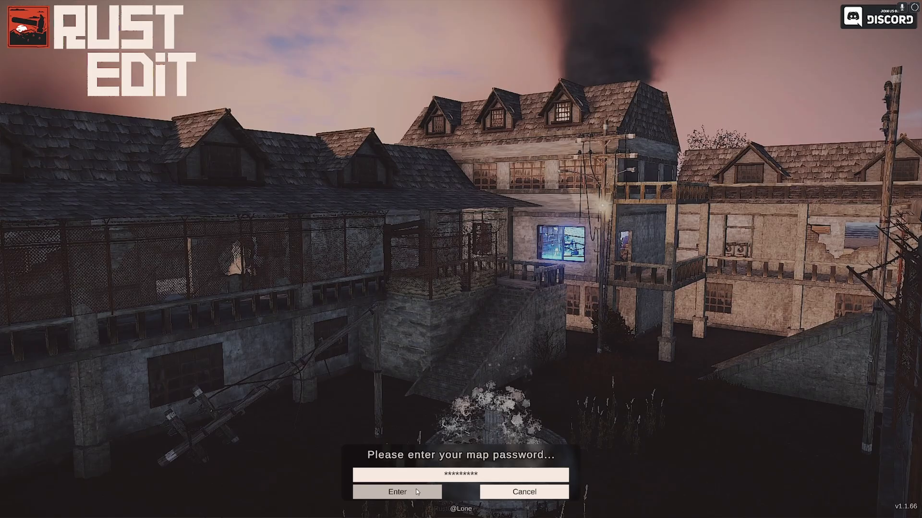
pyautogui.click(398, 492)
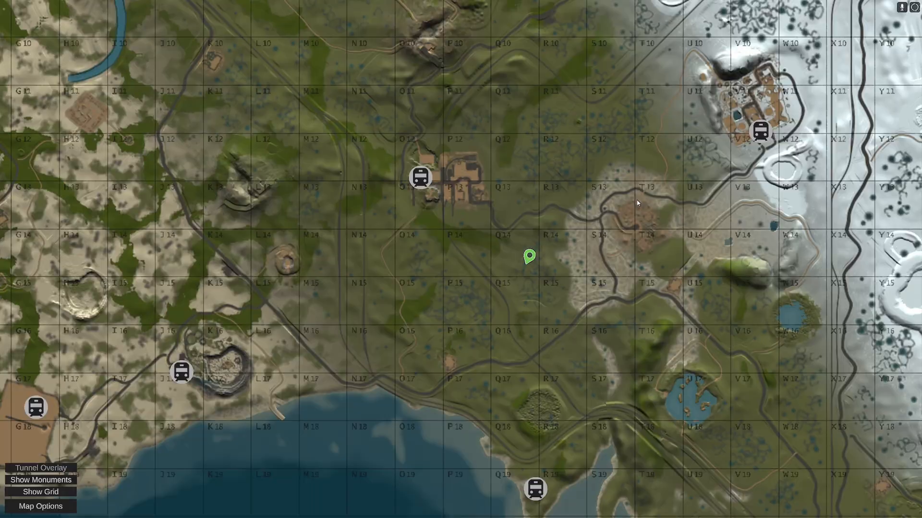
pyautogui.scroll(-3)
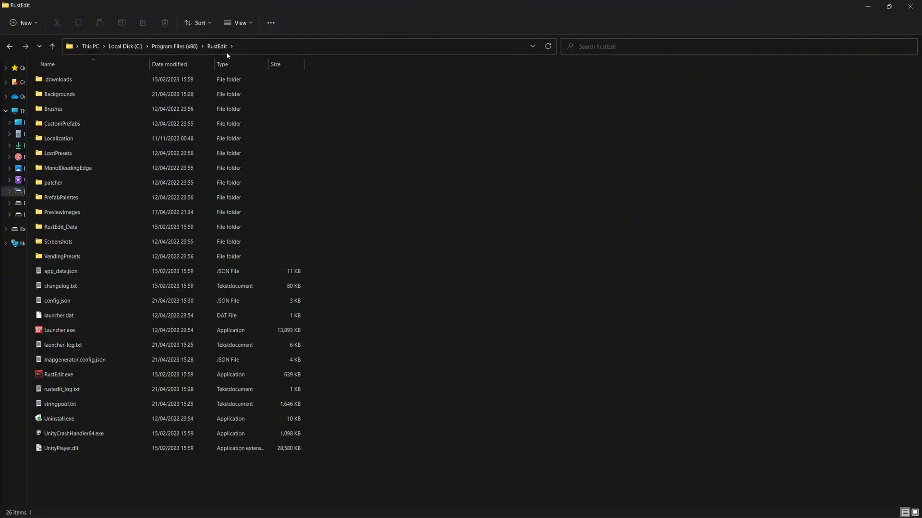
# Browse RustEdit's program folder in File Explorer, checking the CustomPrefabs folder
pyautogui.click(53, 108)
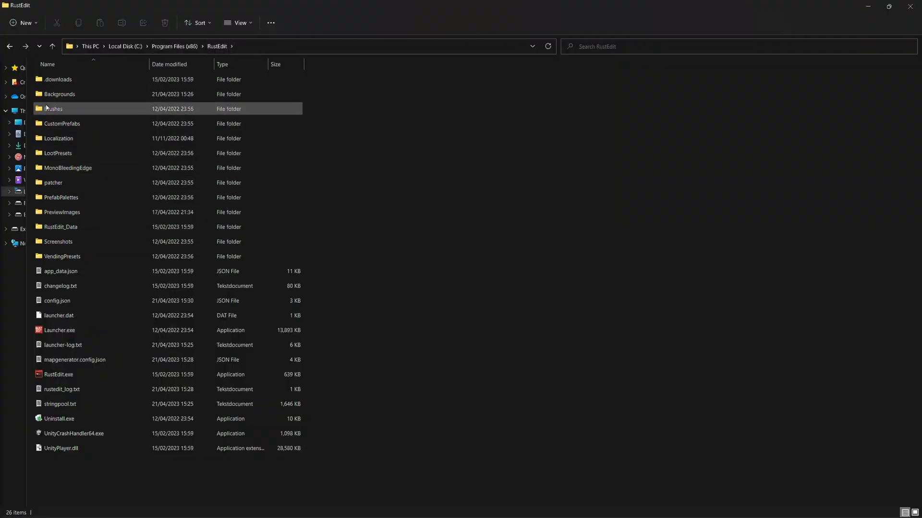
pyautogui.moveTo(61, 124)
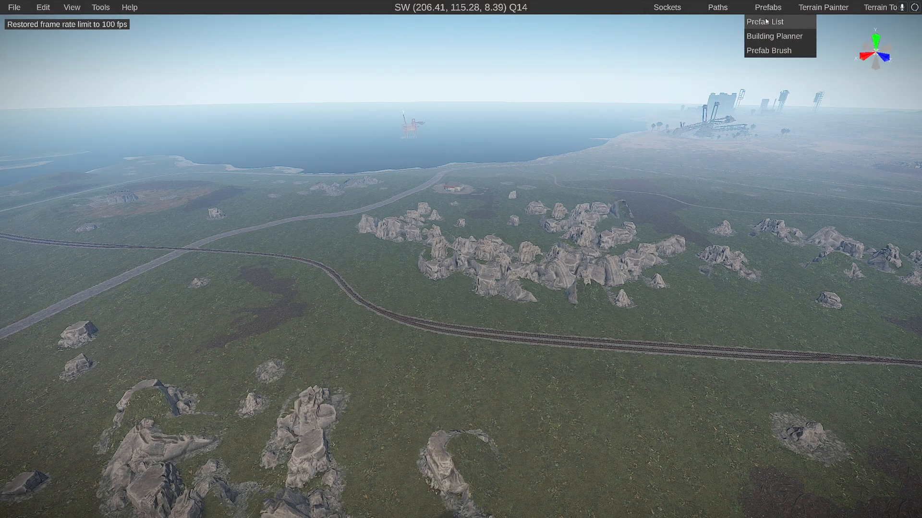
# Refresh the Prefab List and select Anubis (Statue) under the Custom group to place it
pyautogui.click(764, 21)
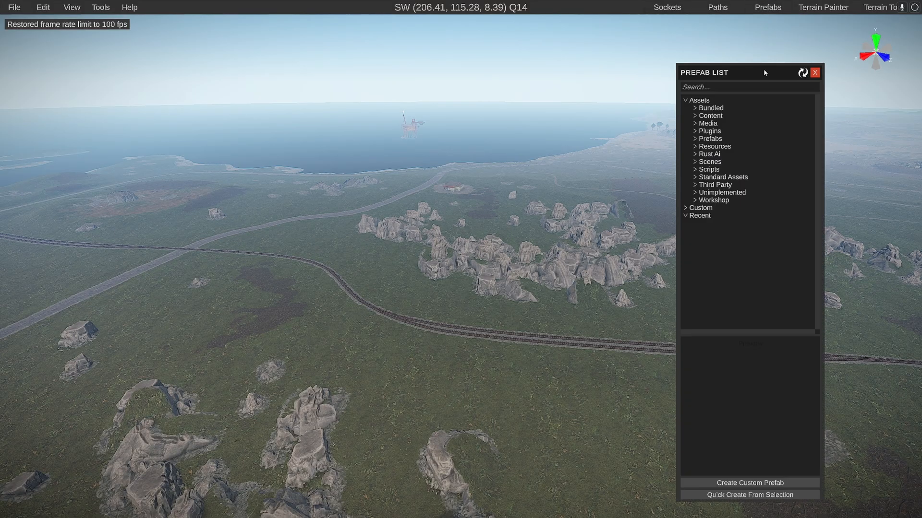
pyautogui.click(803, 72)
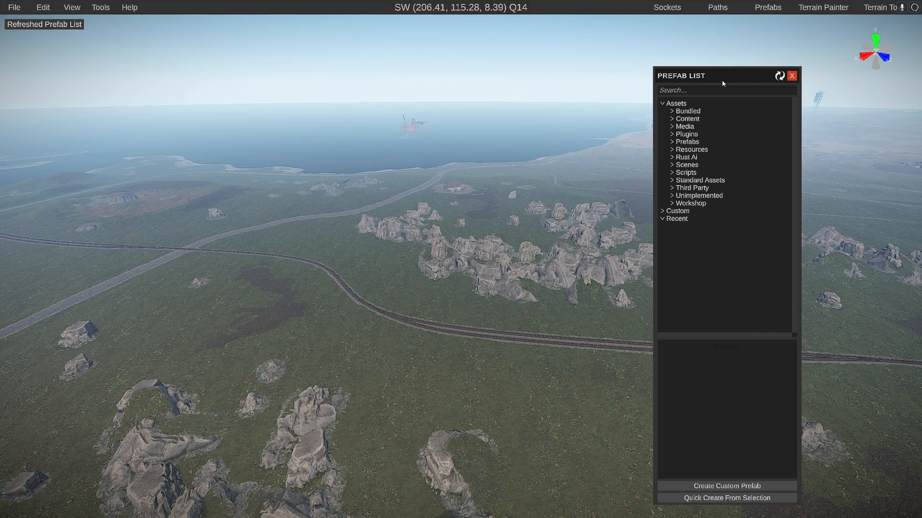
pyautogui.click(677, 211)
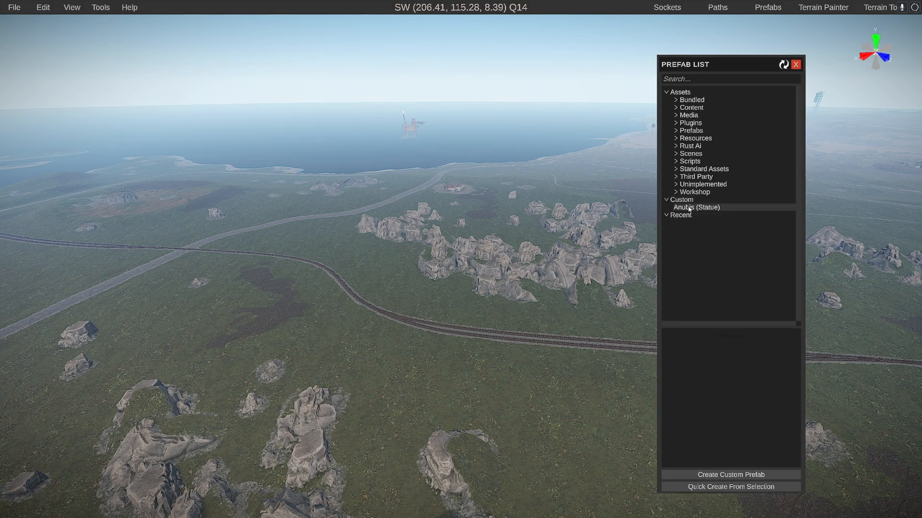
pyautogui.click(696, 207)
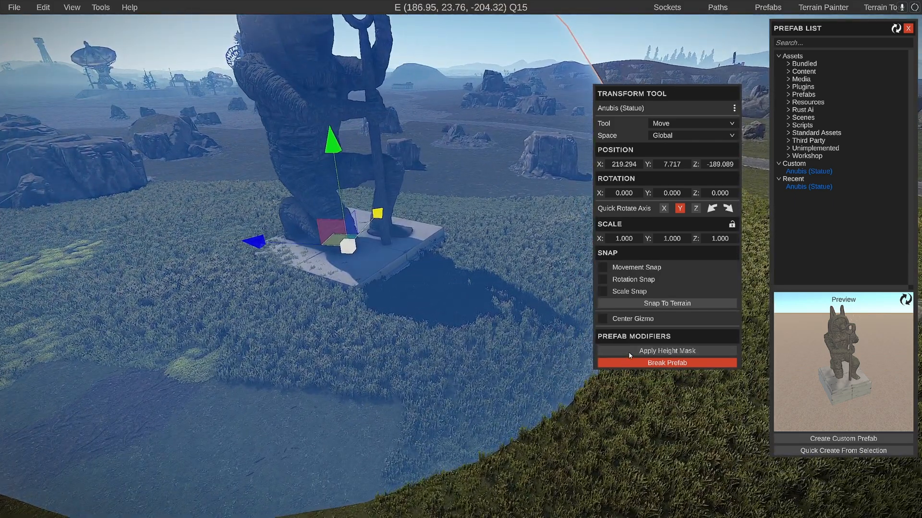
# Place the Anubis statue on the map, tilt it, and scale it to 1.44 on every axis
pyautogui.click(666, 352)
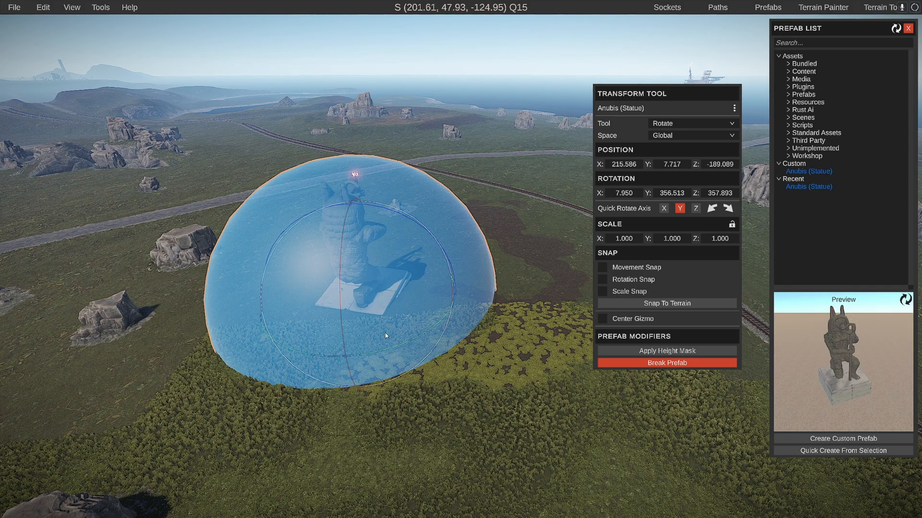
pyautogui.click(692, 123)
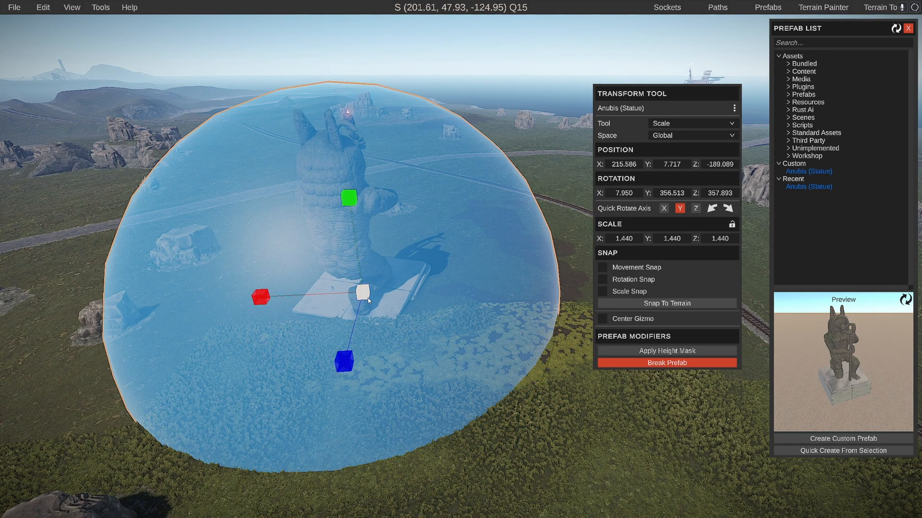